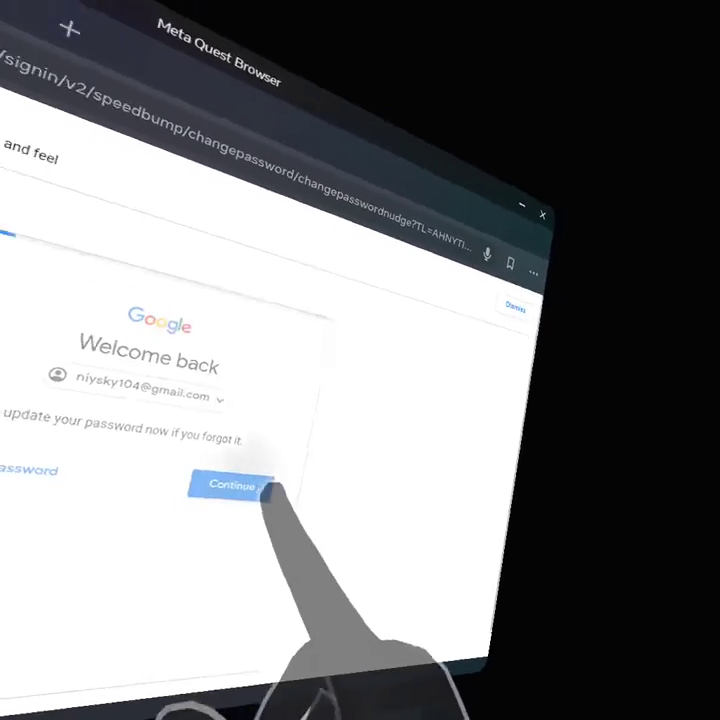
Dismiss Google's 'Welcome back' password-update nudge with Continue to reach YouTube Studio.
click(237, 485)
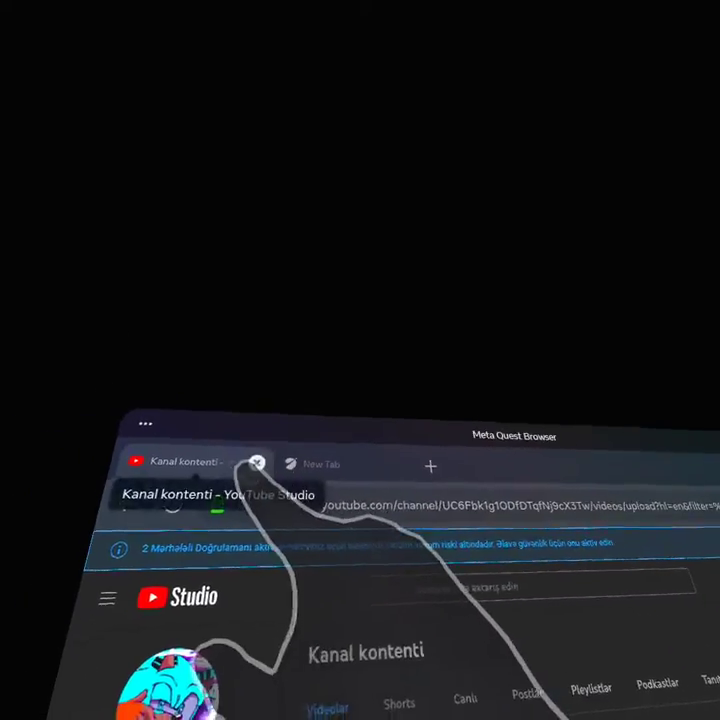
click(256, 462)
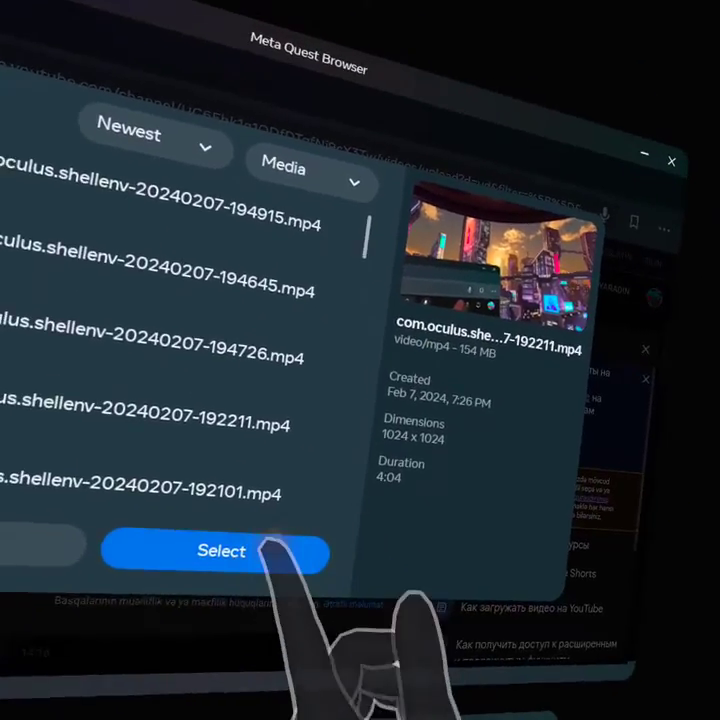
Confirm the shellenv-20240207-192211.mp4 Quest recording in the file picker.
click(221, 551)
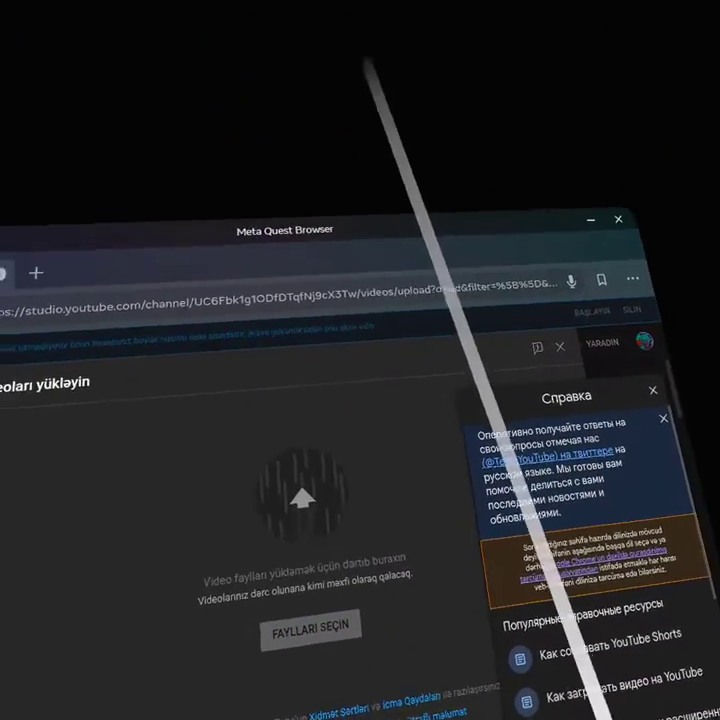